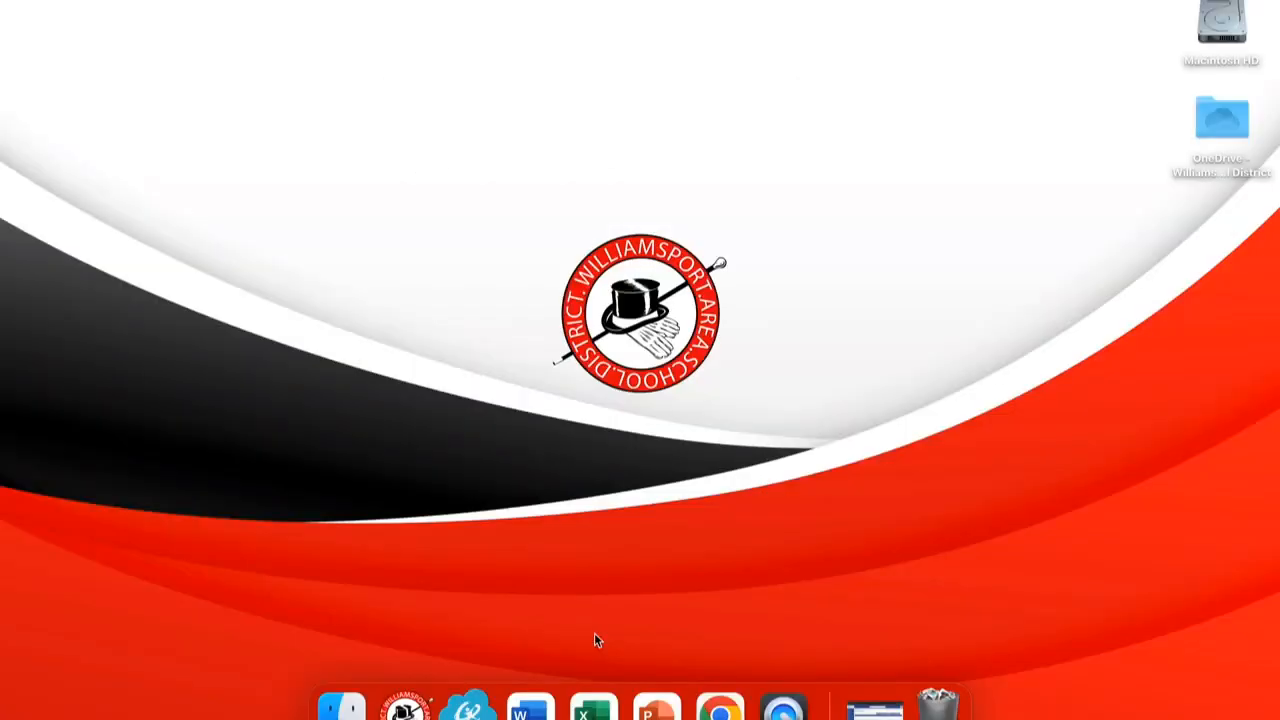
mouse_move(853, 318)
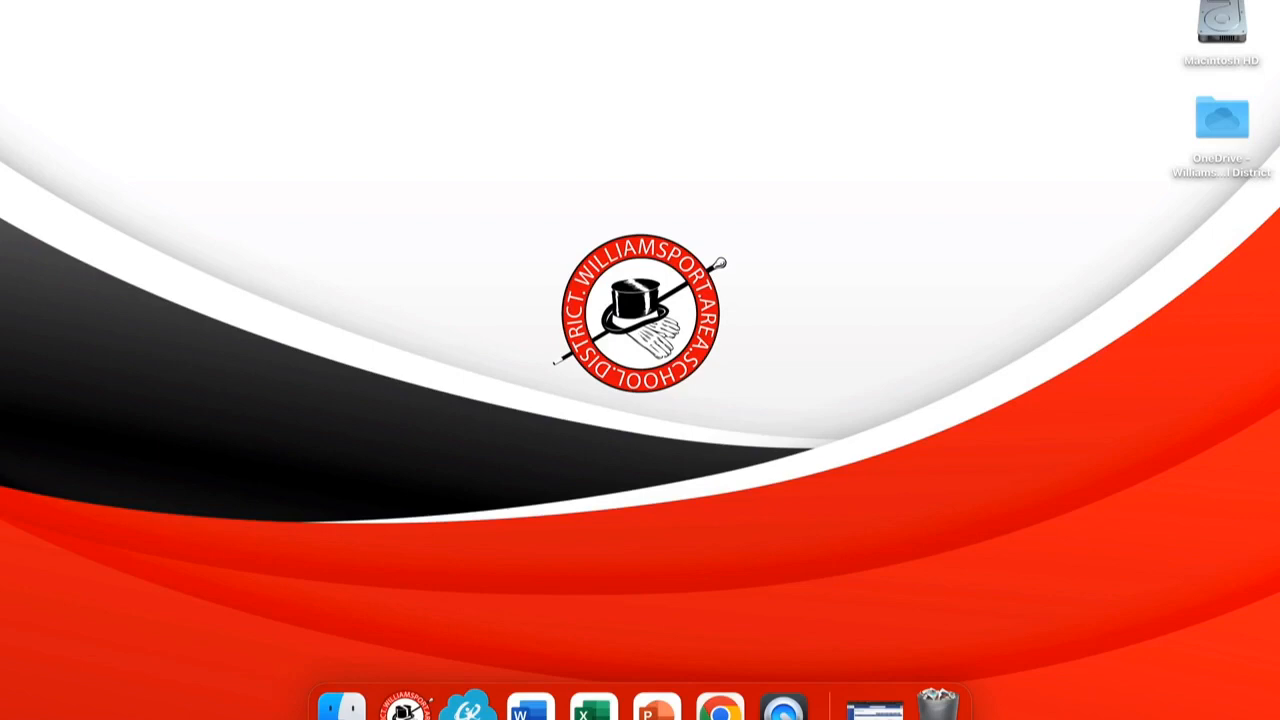
- Search Spotlight for 'notebook', then show Applications in a Finder window
key("cmd+space")
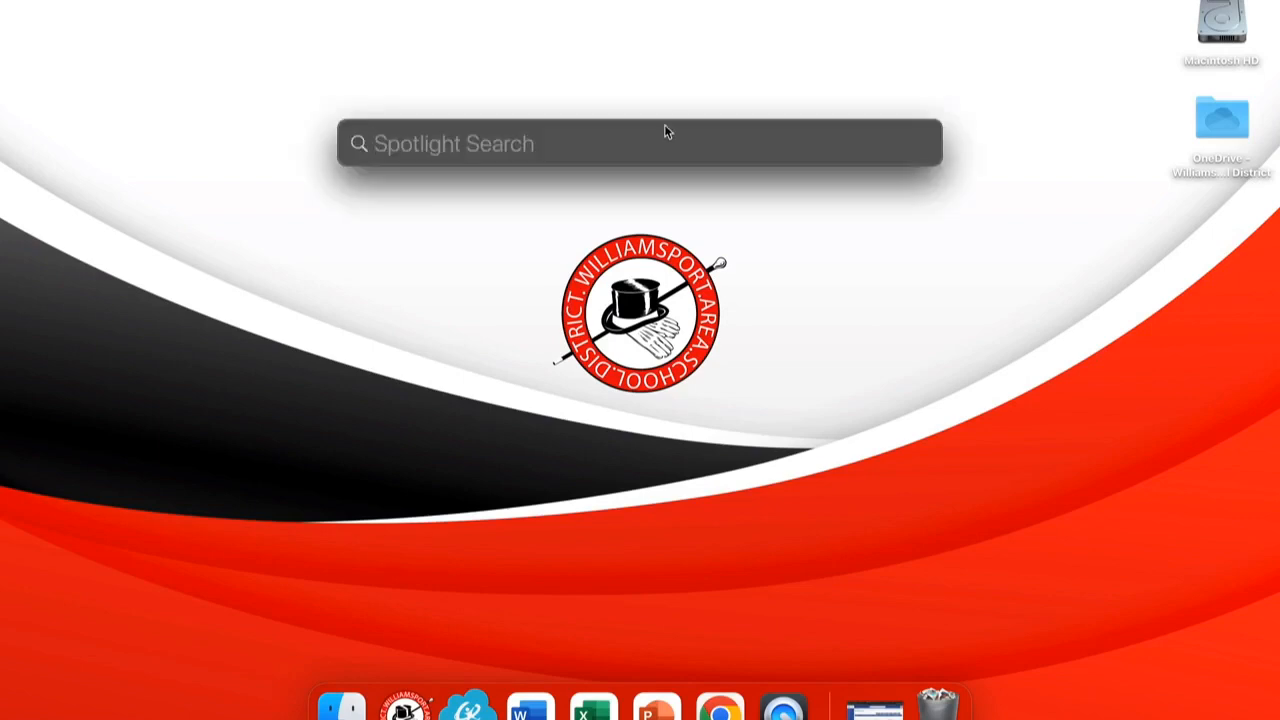
type("notebook")
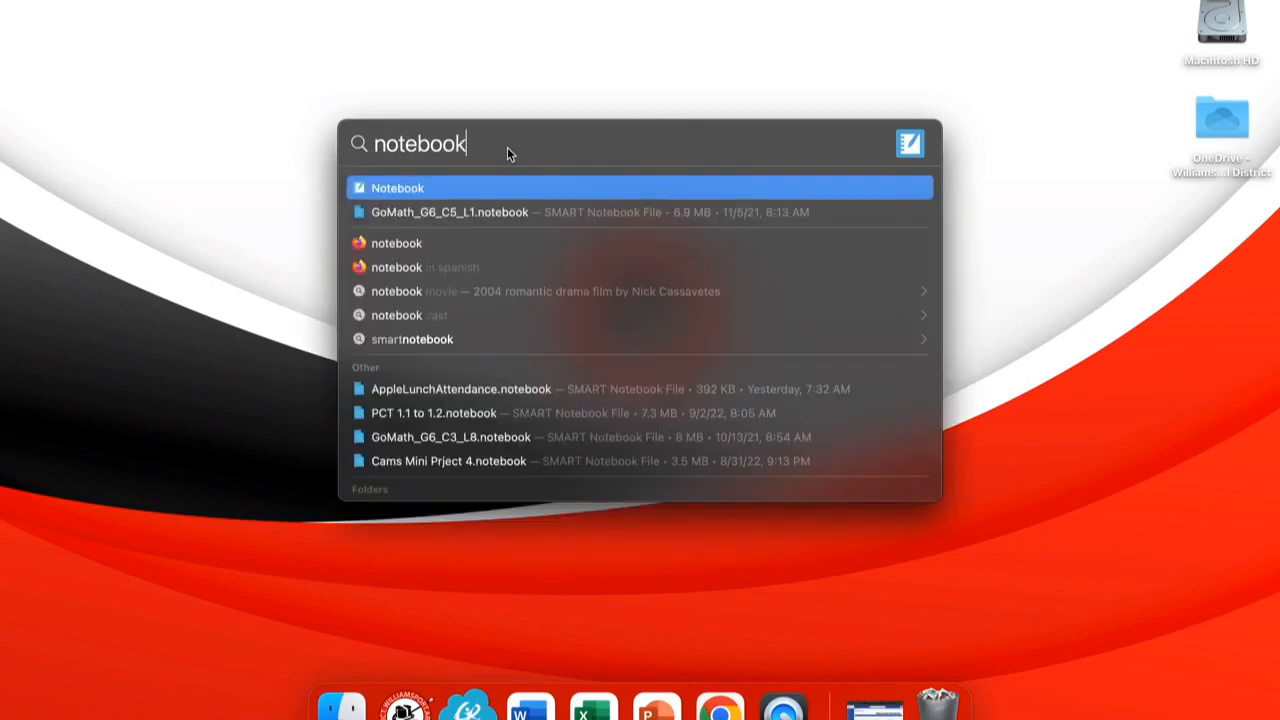
mouse_move(480, 148)
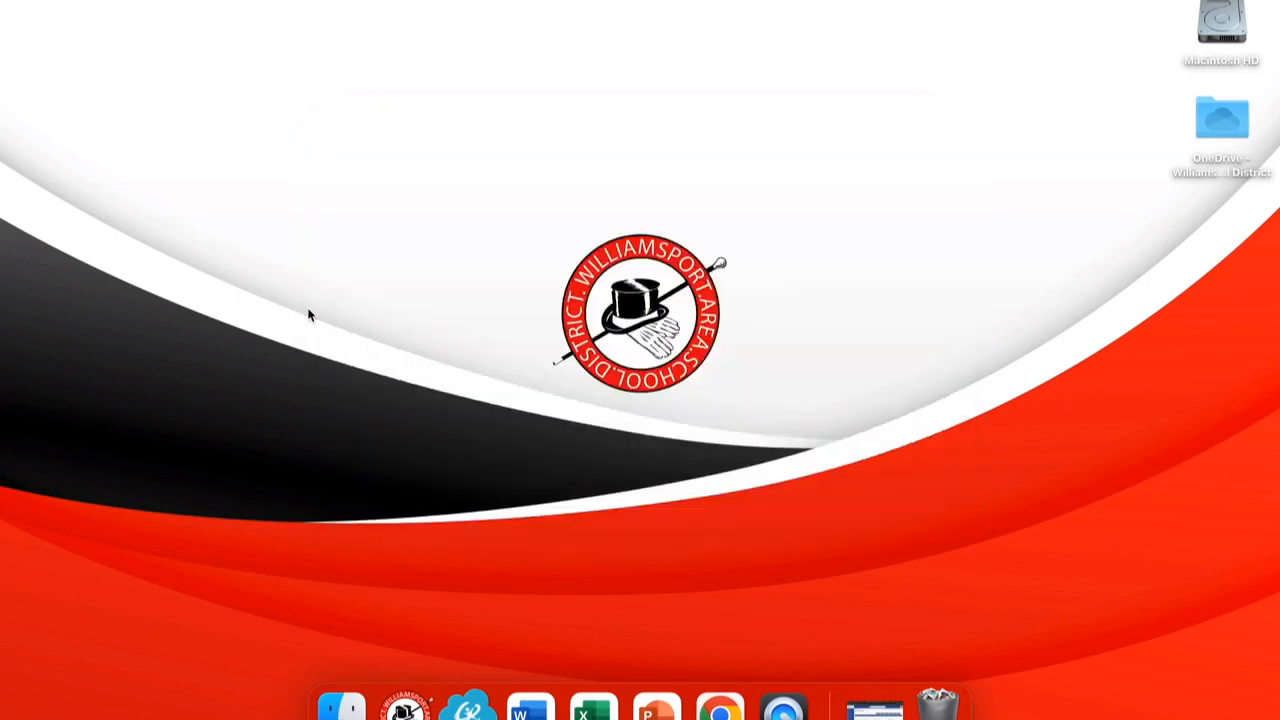
mouse_move(592, 638)
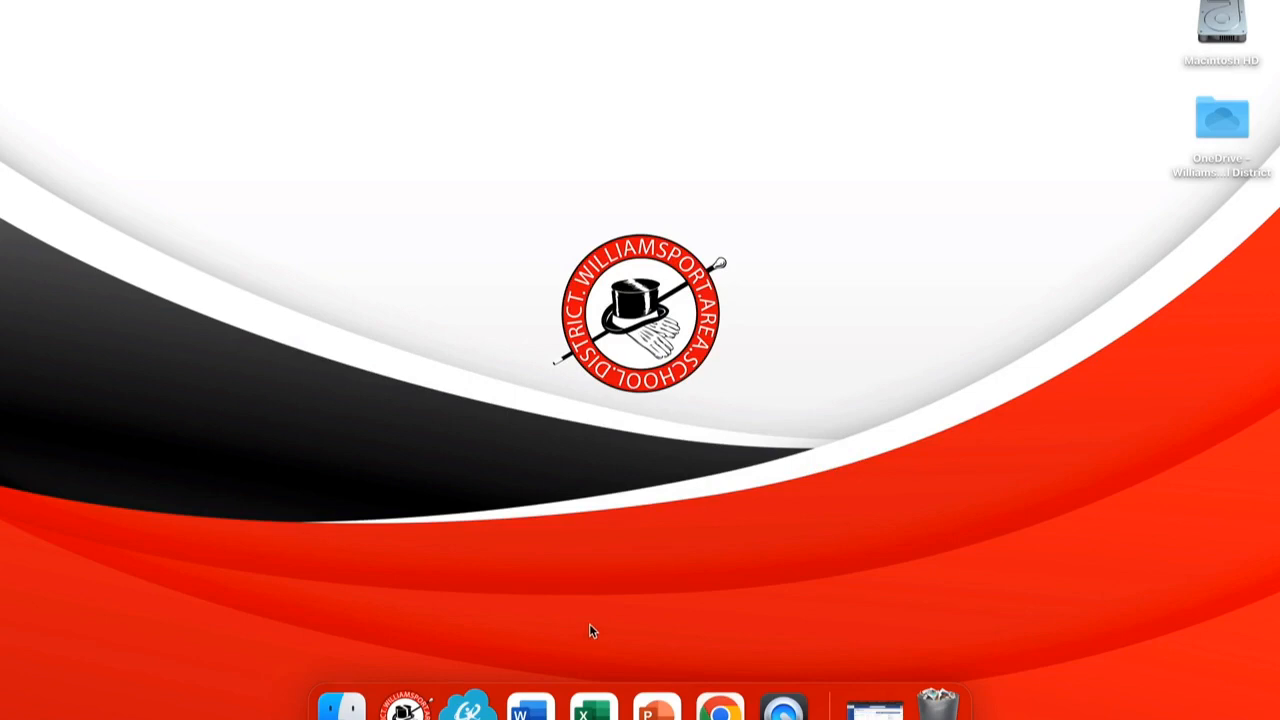
mouse_move(342, 705)
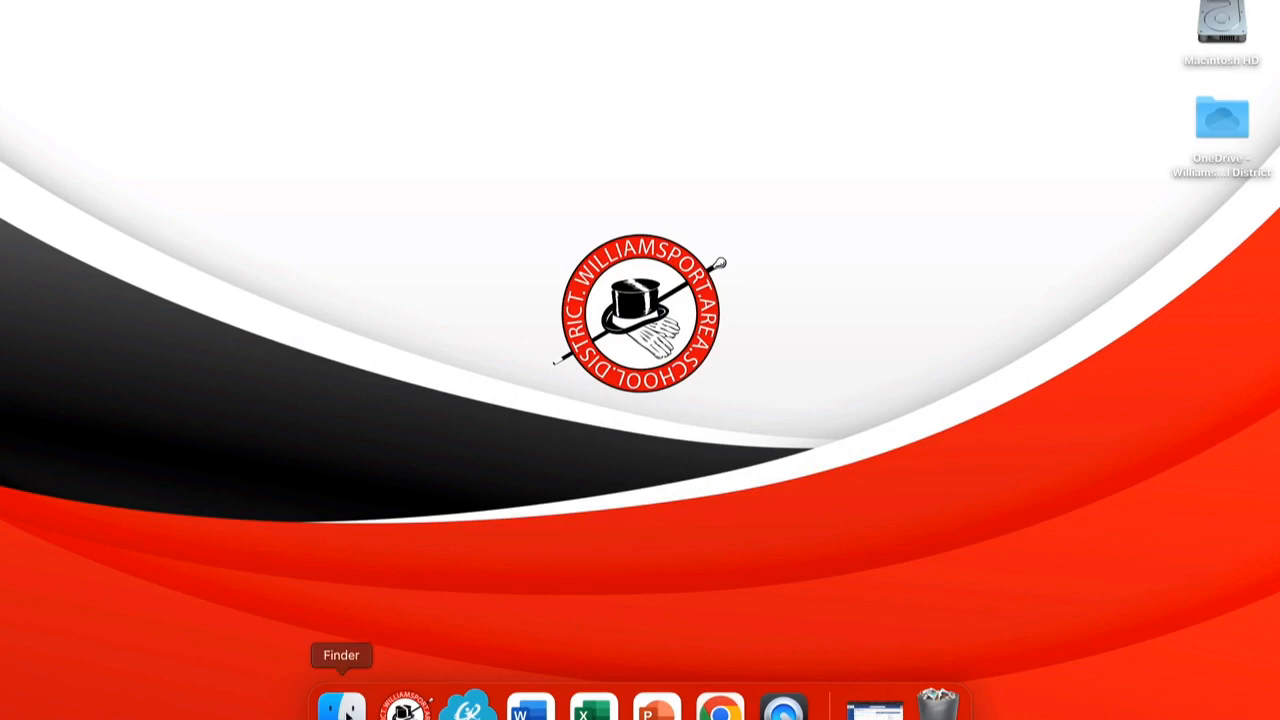
left_click(341, 705)
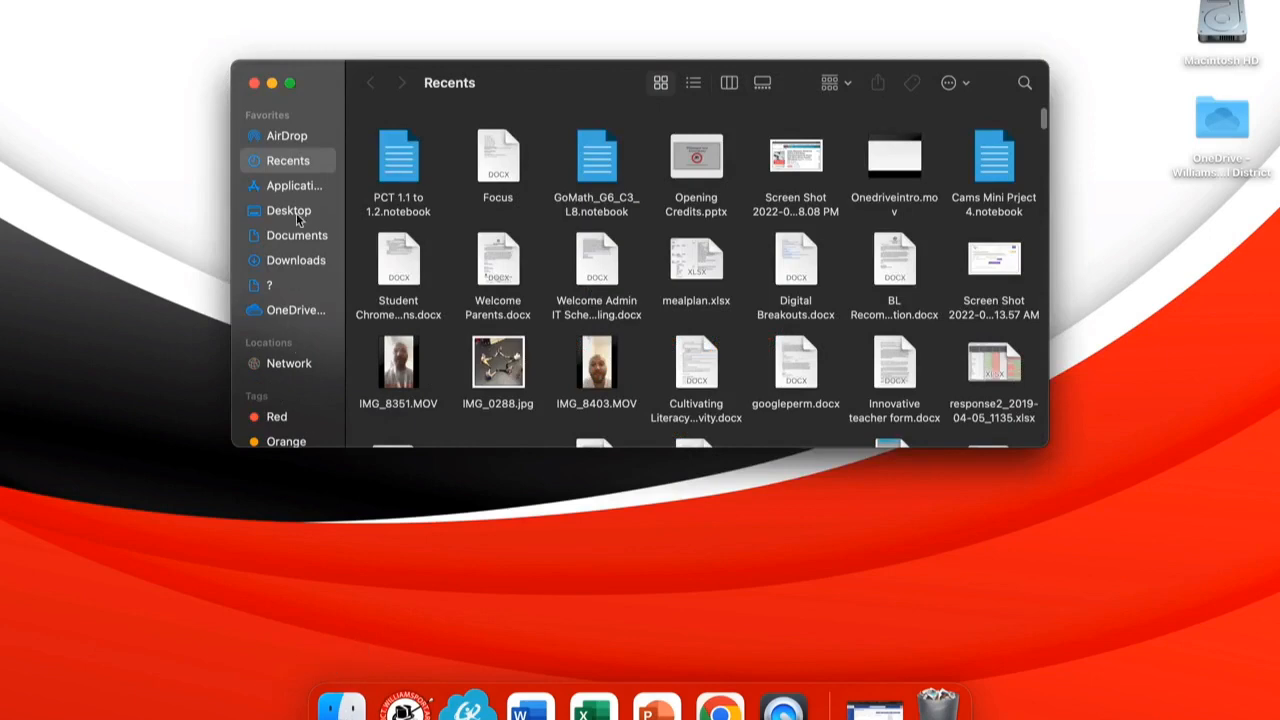
left_click(292, 185)
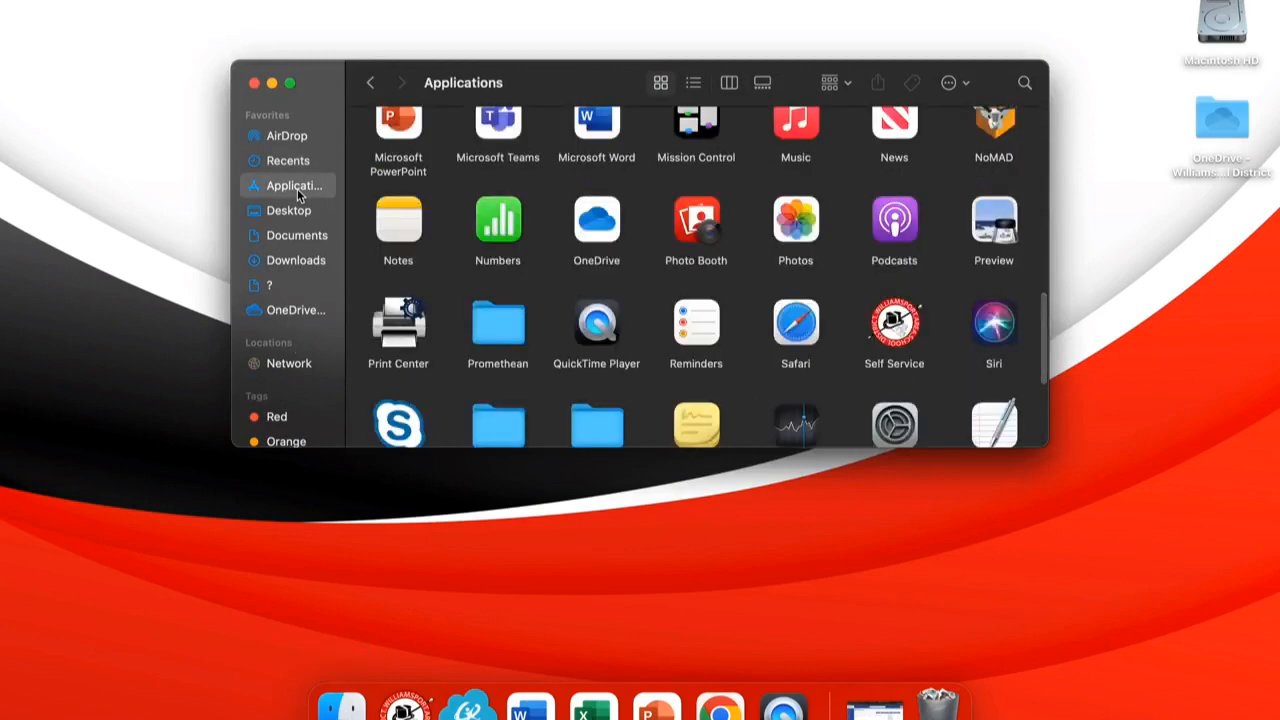
scroll("down", 3)
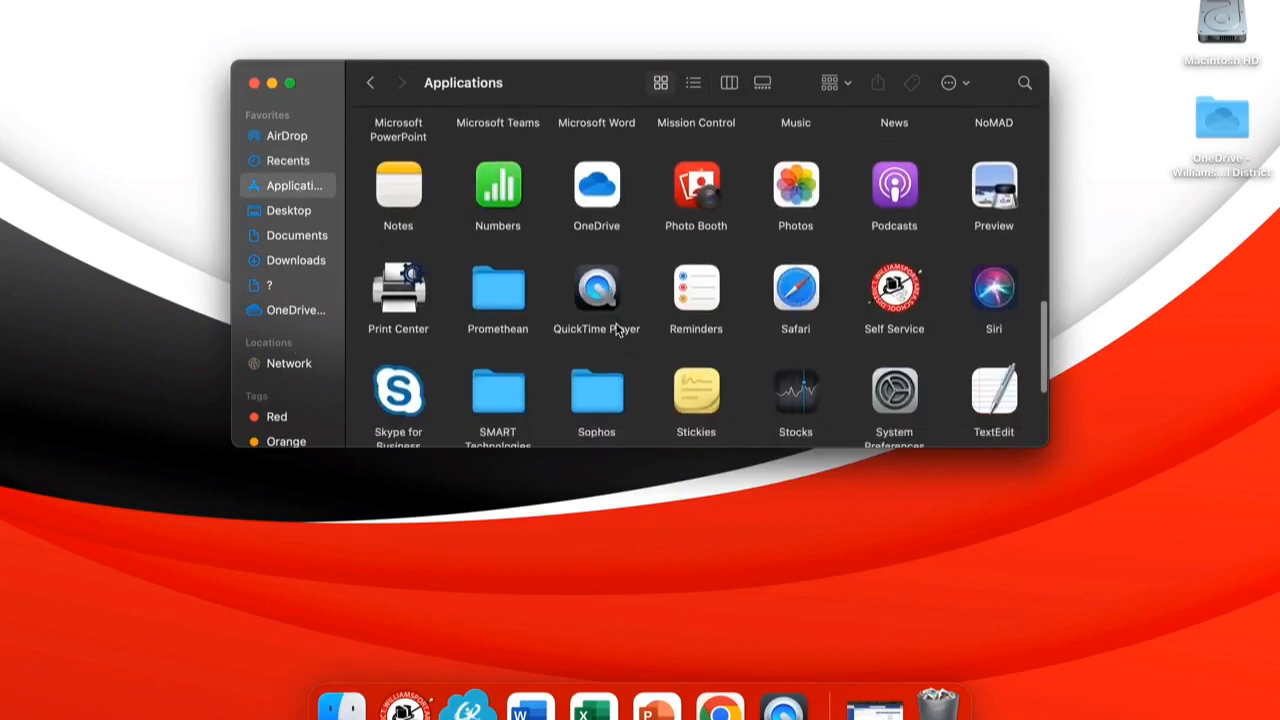
scroll("down", 3)
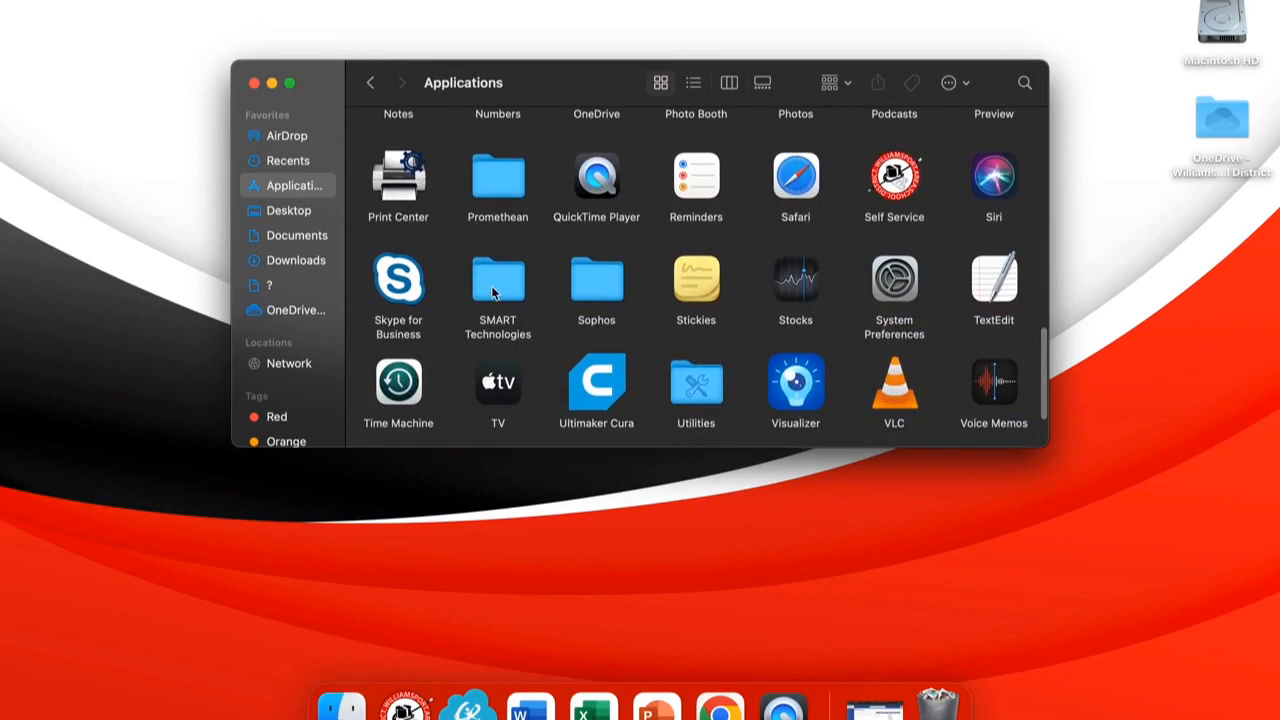
- Open the SMART Technologies folder and launch the Notebook app
left_click(497, 280)
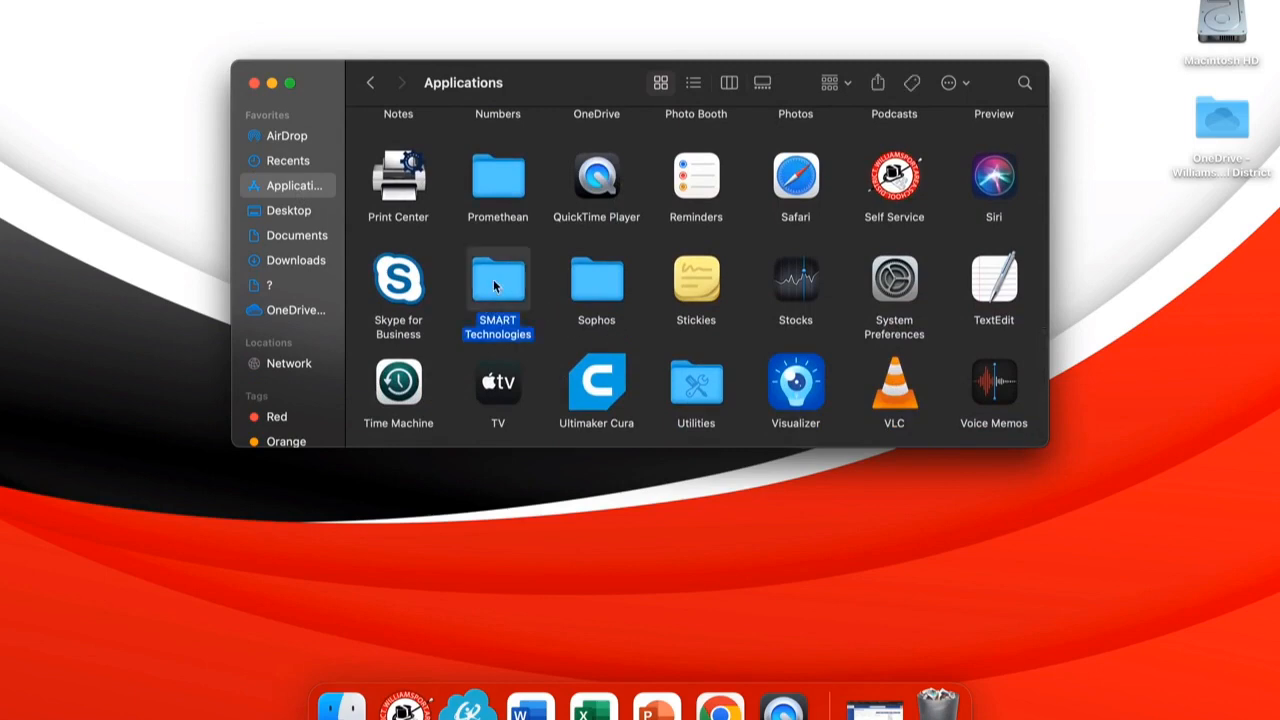
double_click(497, 279)
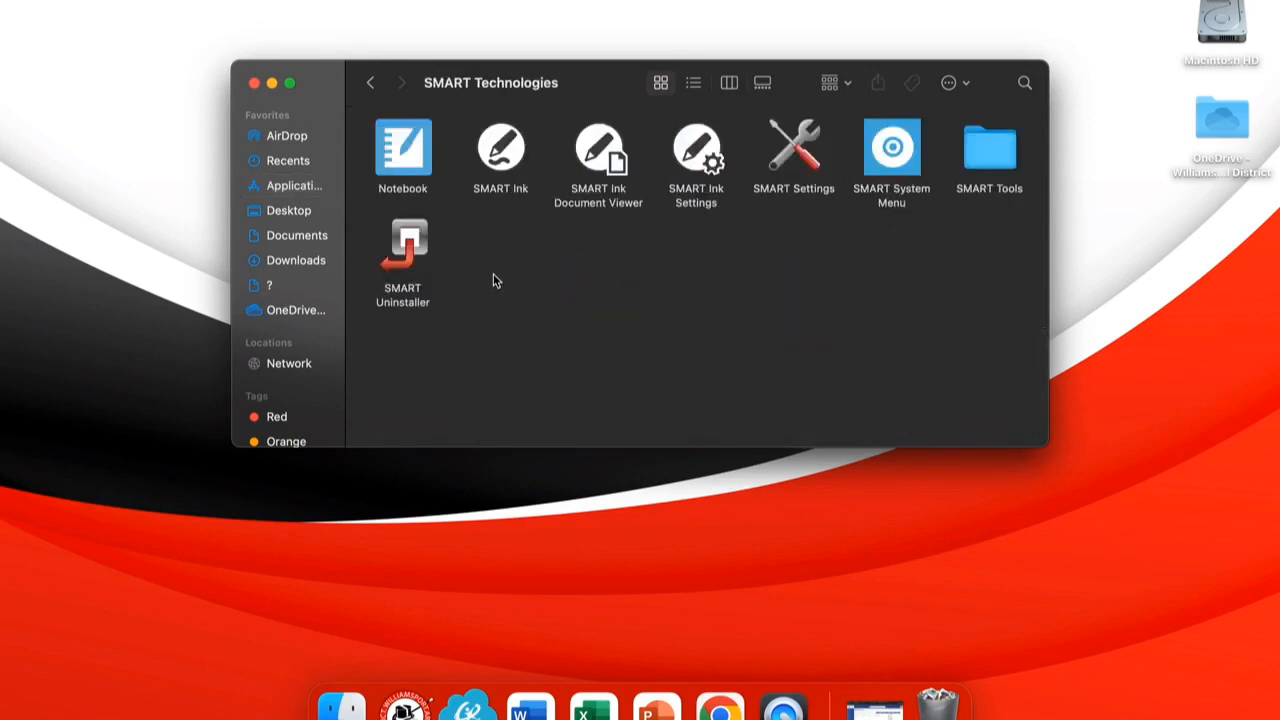
left_click(403, 150)
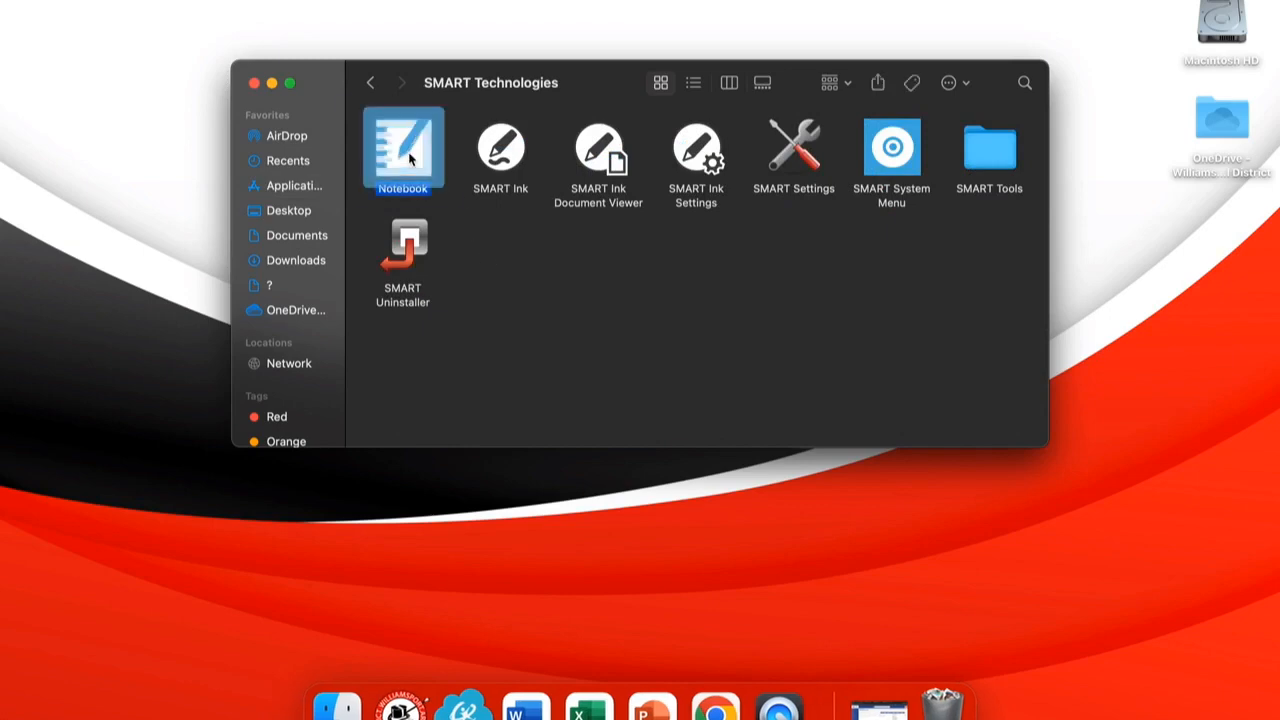
double_click(403, 150)
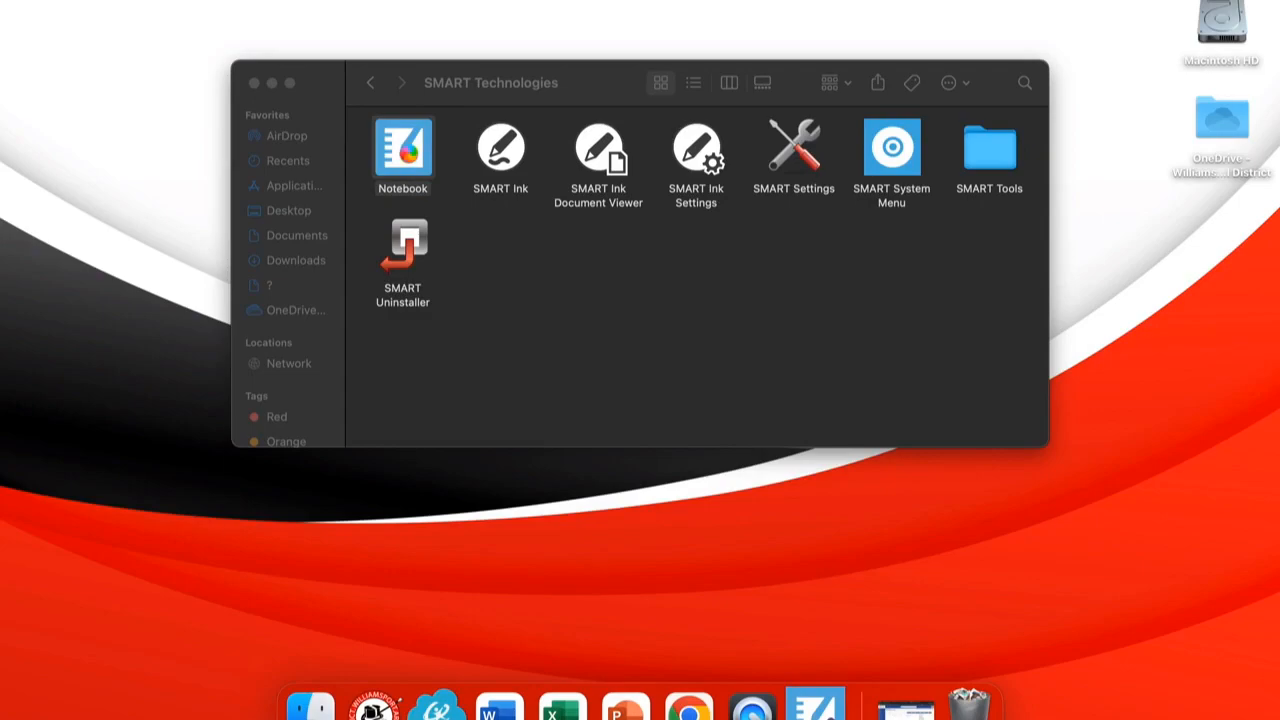
- Confirm Notebook is launching and close the Welcome to SMART Notebook dialog
double_click(402, 150)
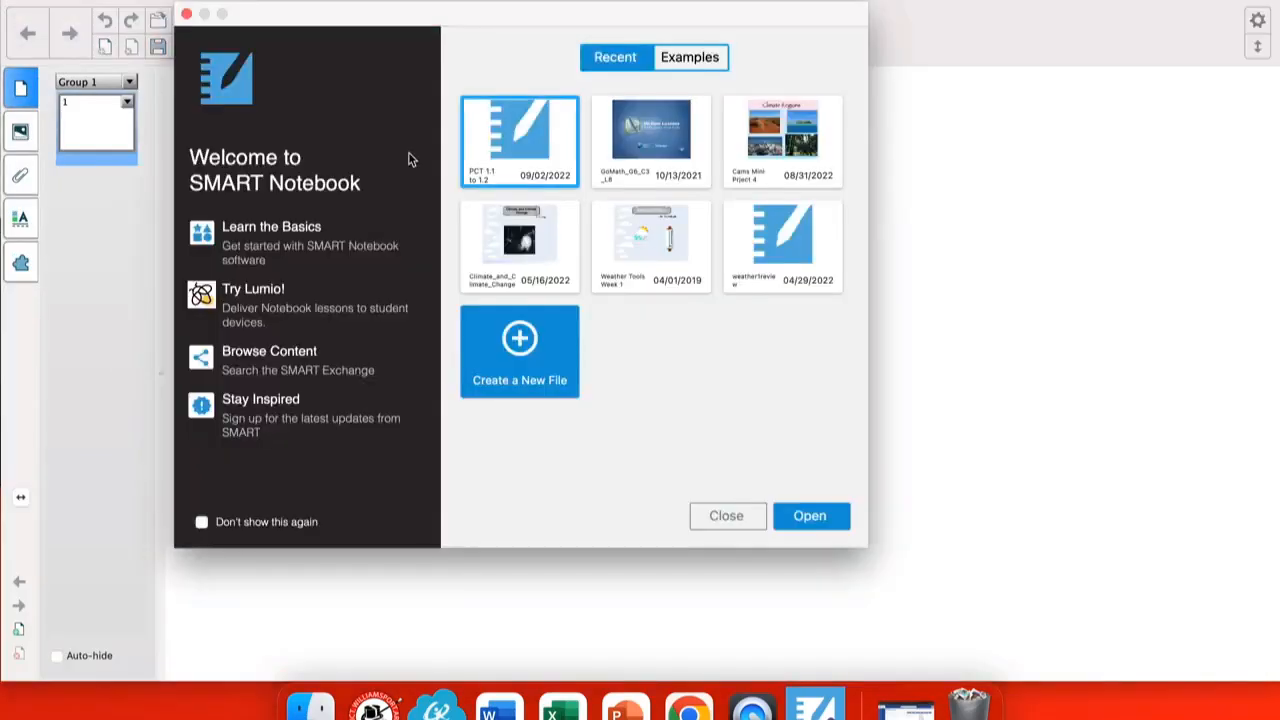
mouse_move(300, 245)
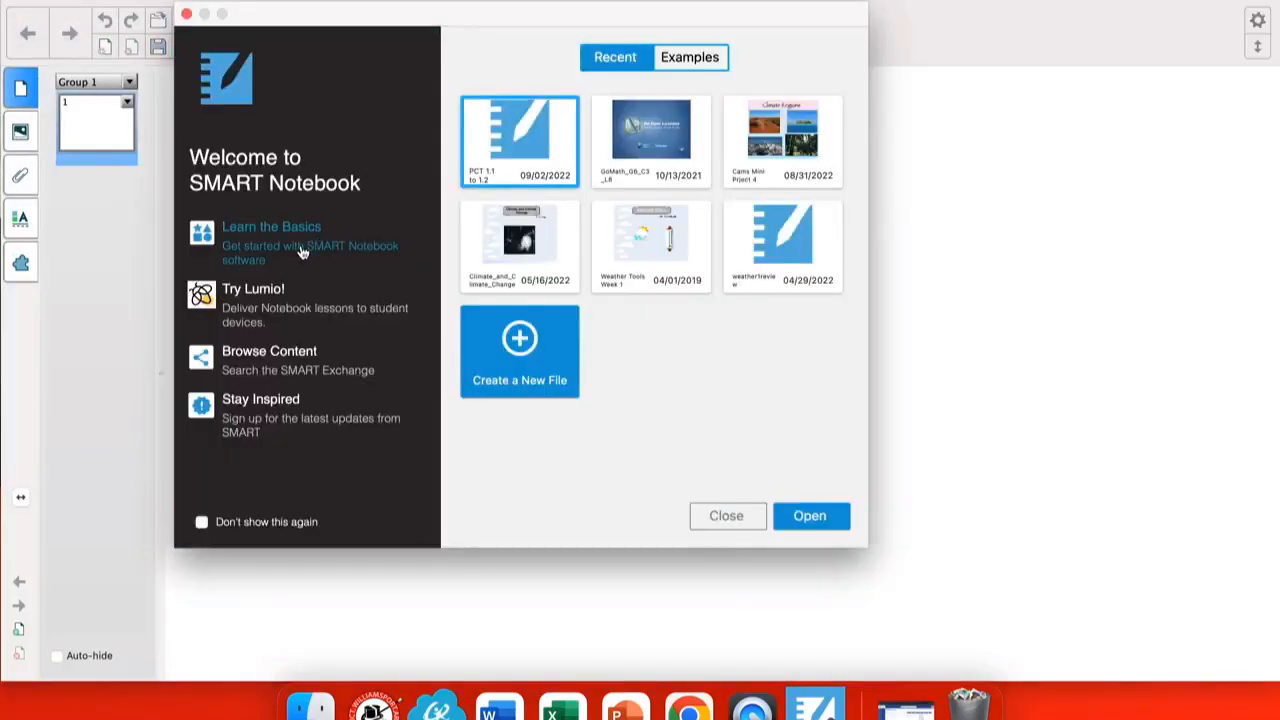
mouse_move(287, 308)
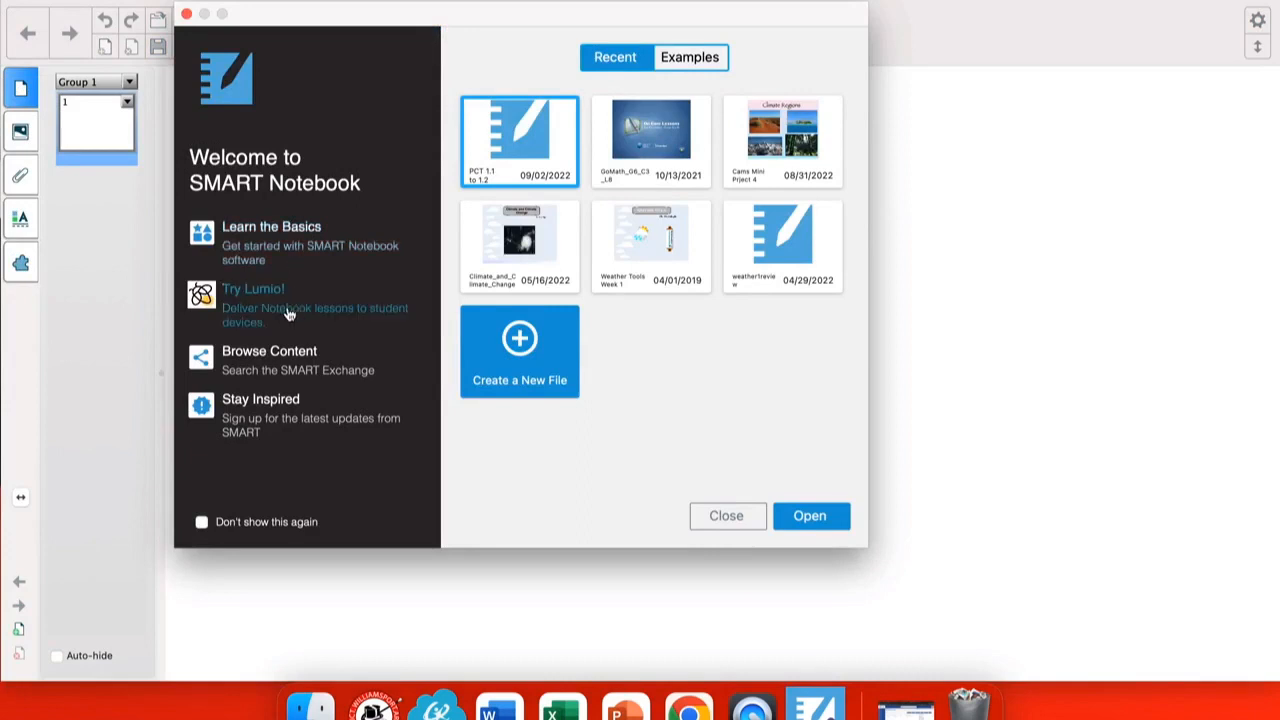
mouse_move(300, 375)
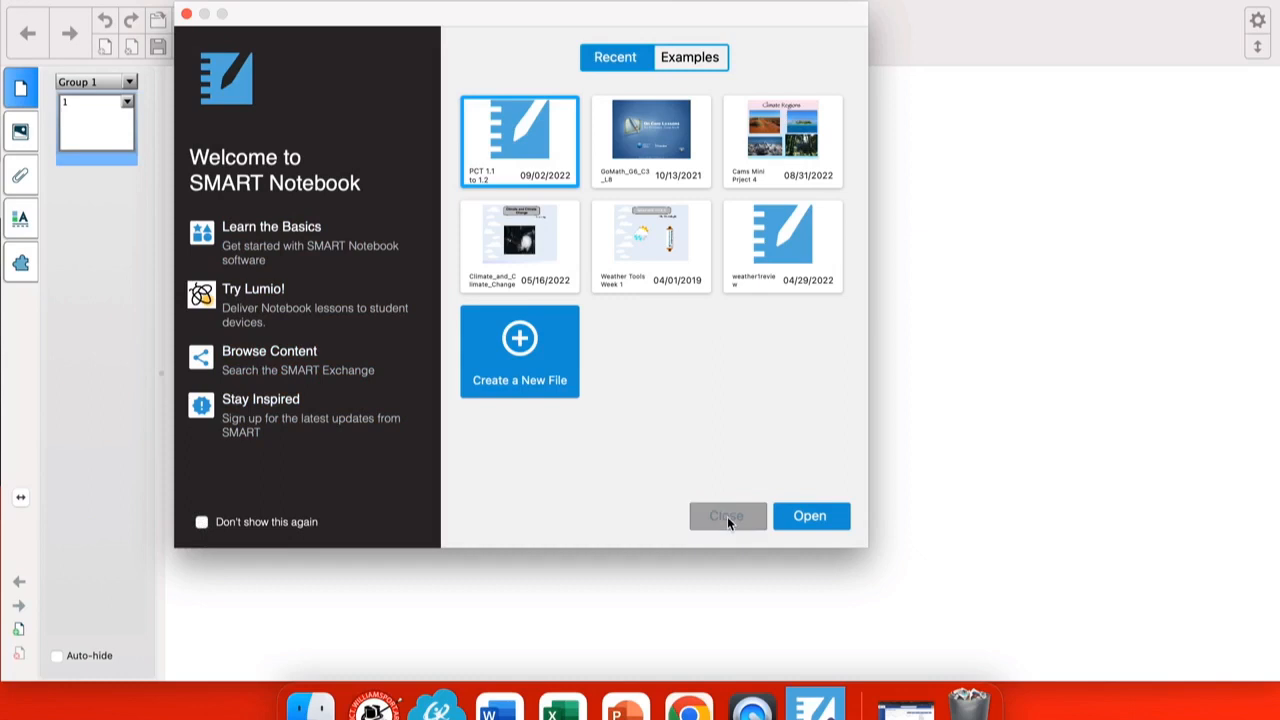
left_click(727, 516)
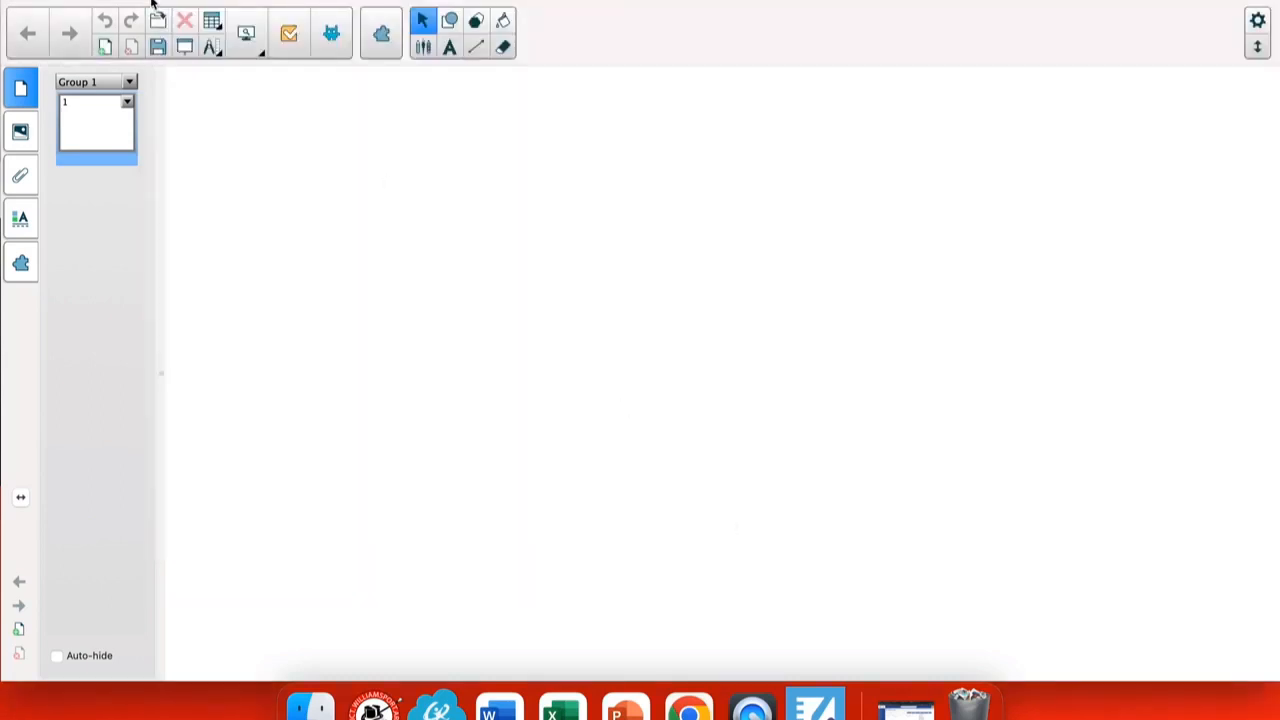